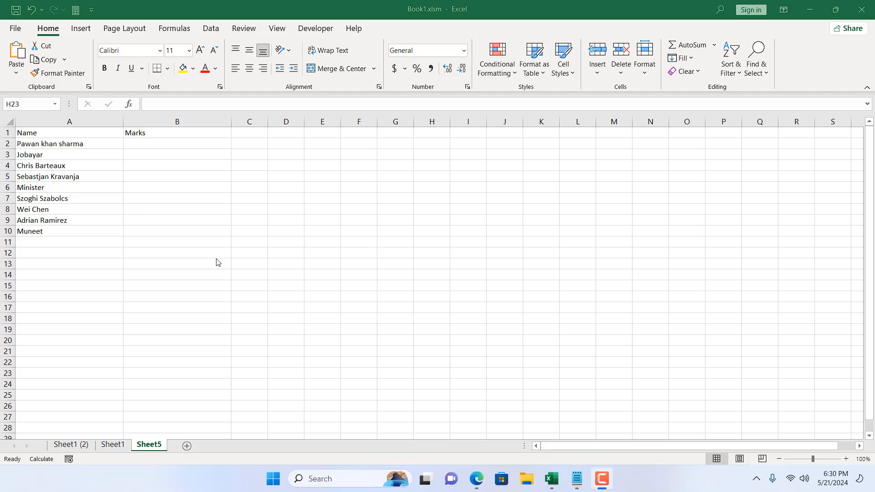
pyautogui.moveTo(92, 124)
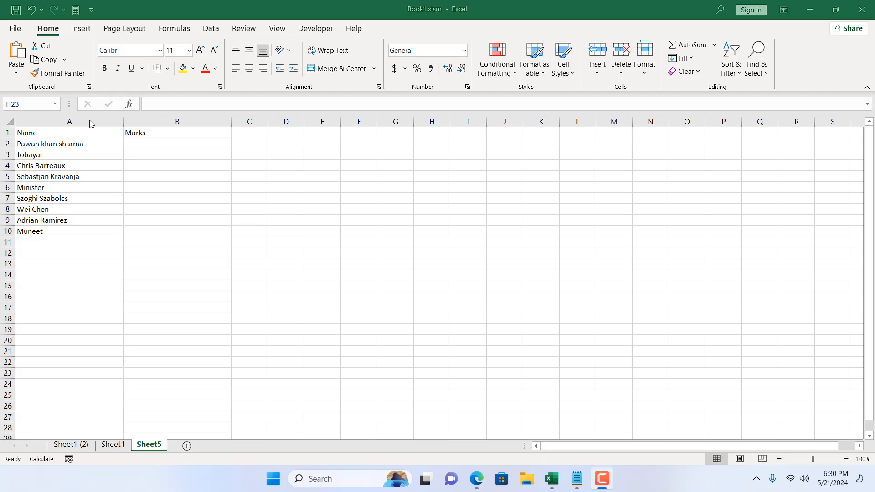
# Type the test text 'dfgd' into B2, then discard it.
pyautogui.click(177, 144)
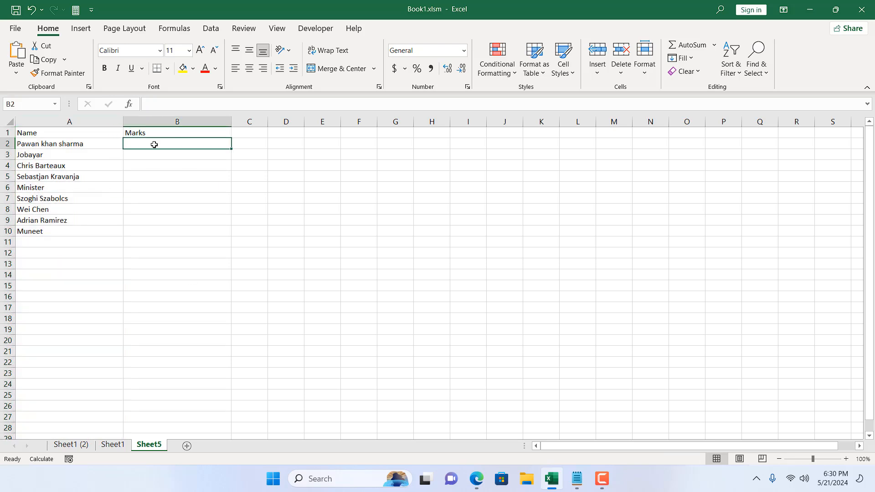
pyautogui.write('dfgd')
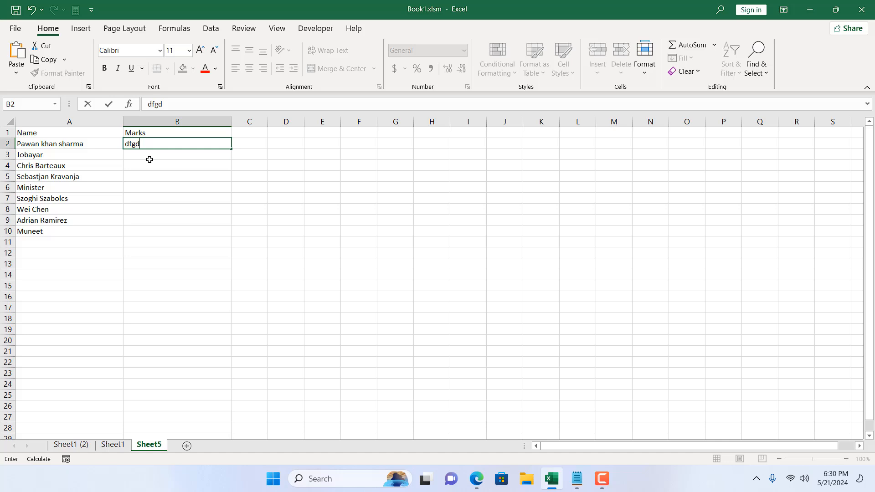
pyautogui.press('Escape')
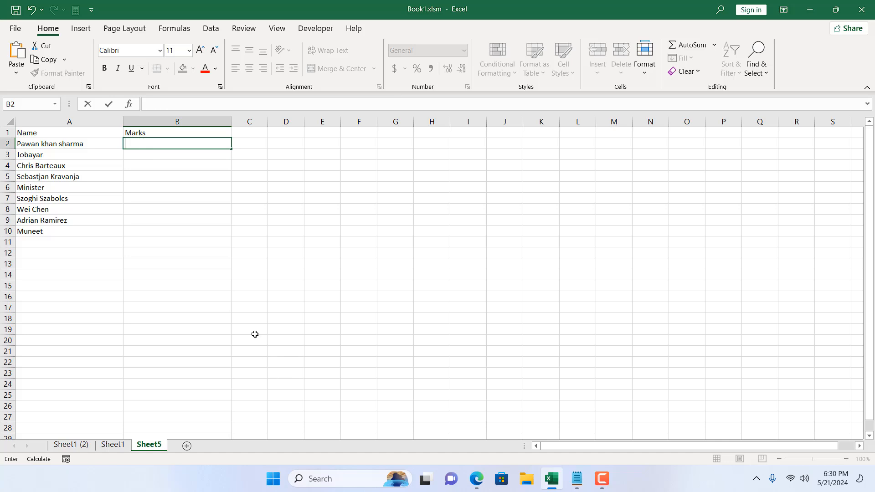
pyautogui.click(395, 350)
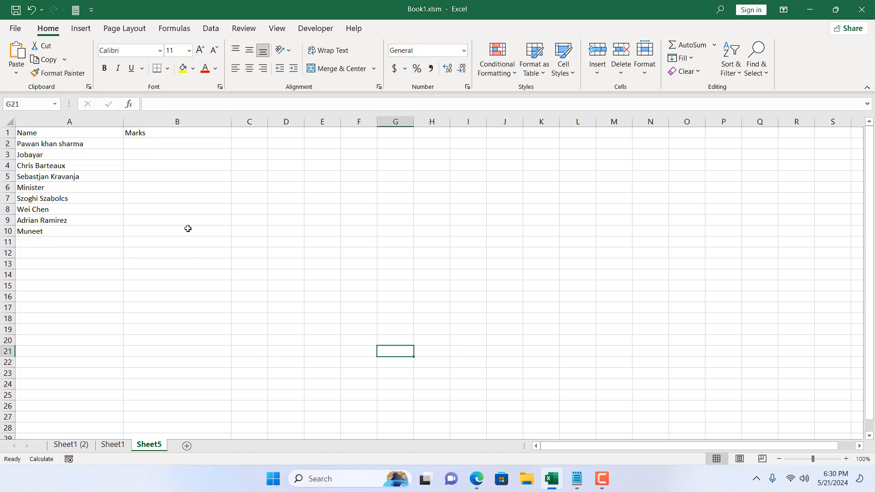
pyautogui.moveTo(159, 146)
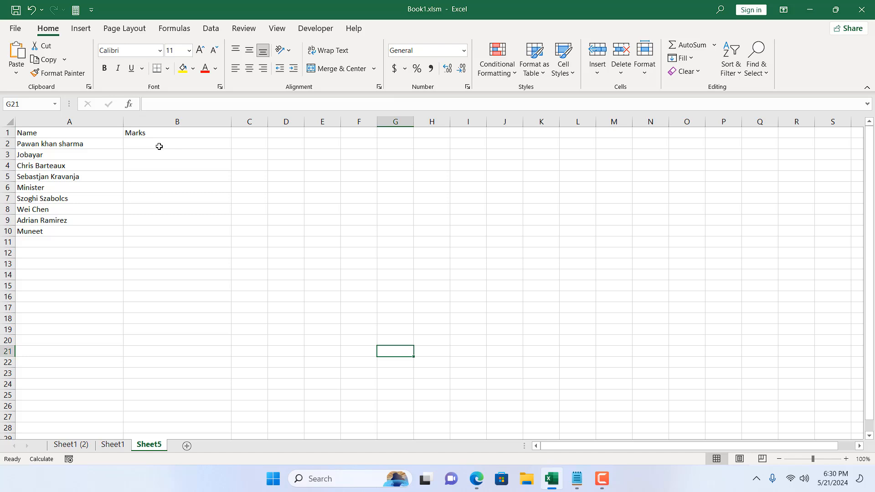
# Select the Marks cells B2:B10 and bring up the Data tab tools.
pyautogui.click(177, 144)
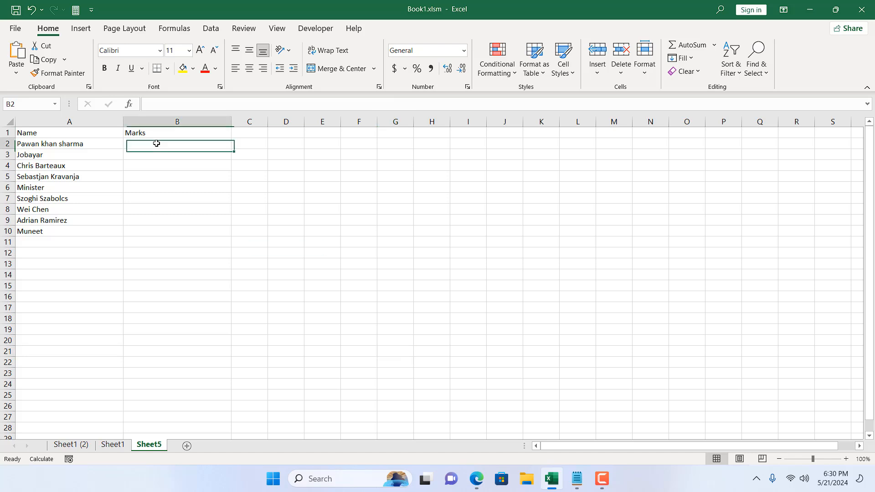
pyautogui.moveTo(177, 145); pyautogui.dragTo(176, 231)
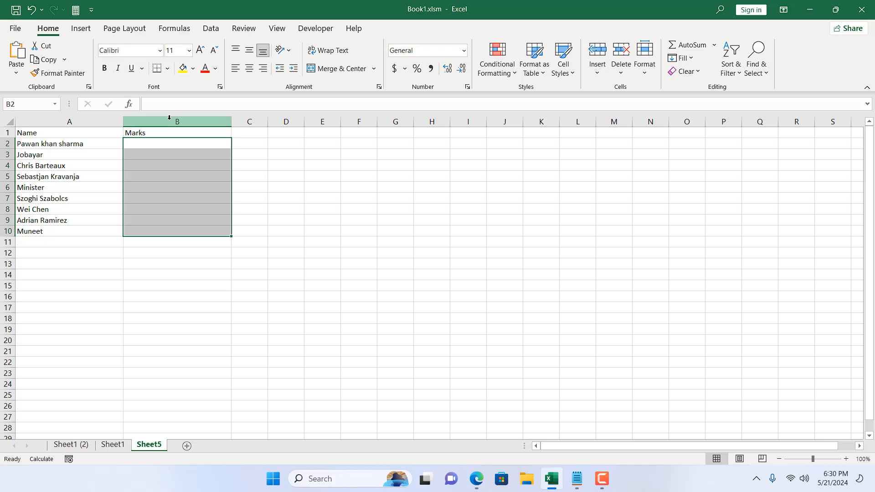
pyautogui.click(322, 164)
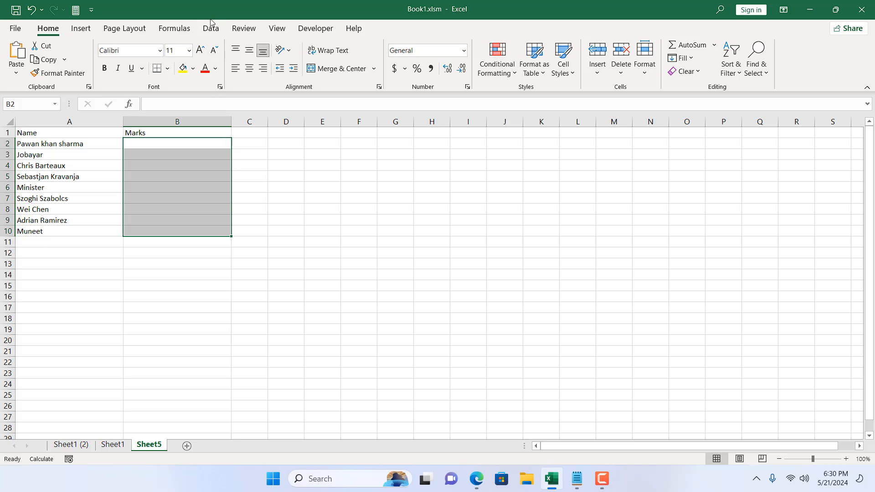
pyautogui.click(210, 28)
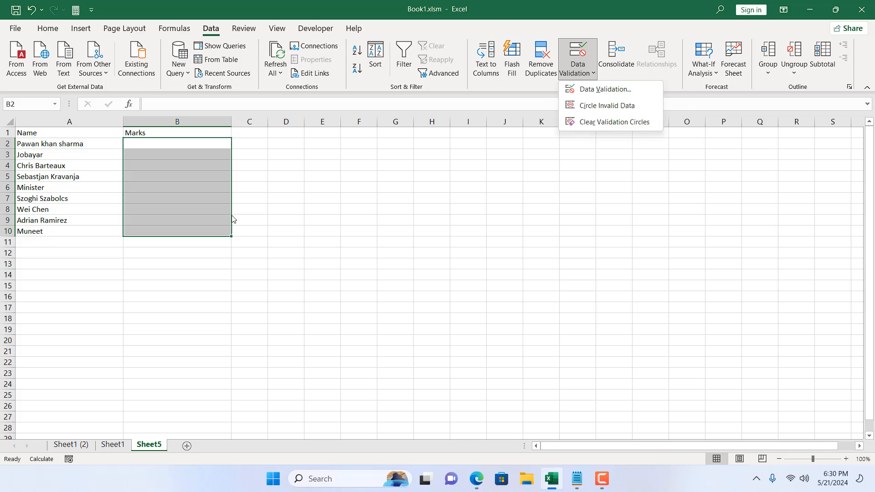
# Give B2:B10 a Custom validation rule with formula =ISNUMBER(B2).
pyautogui.click(602, 89)
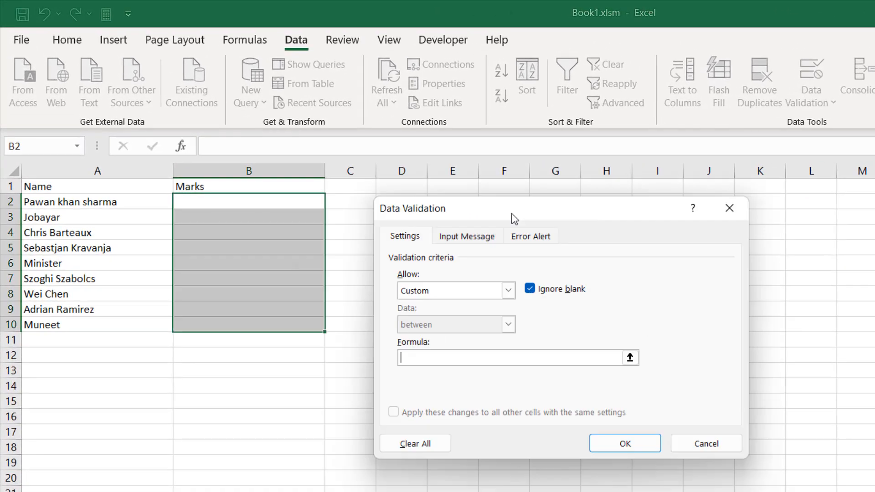
pyautogui.write('=')
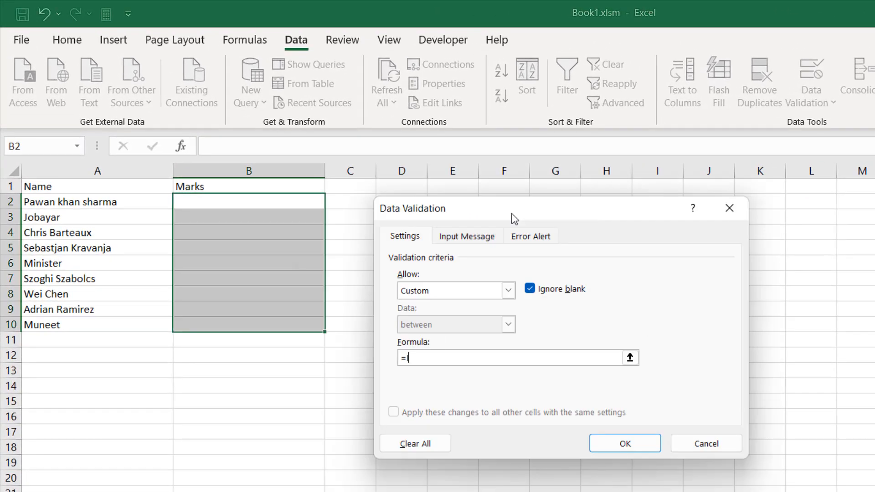
pyautogui.write('ISNUMBER(')
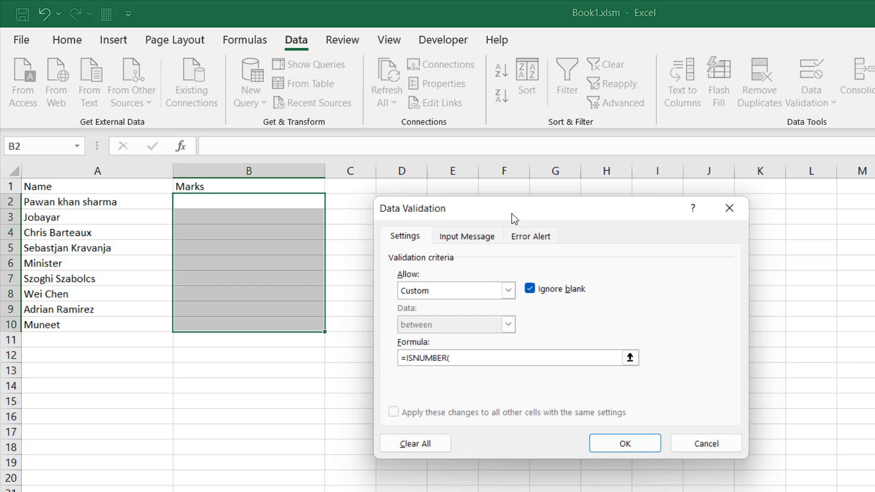
pyautogui.moveTo(301, 228)
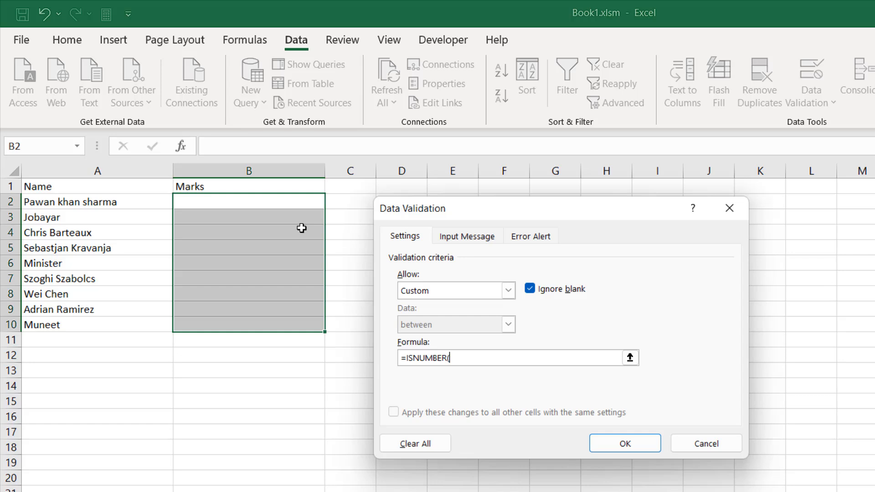
pyautogui.write('B2)')
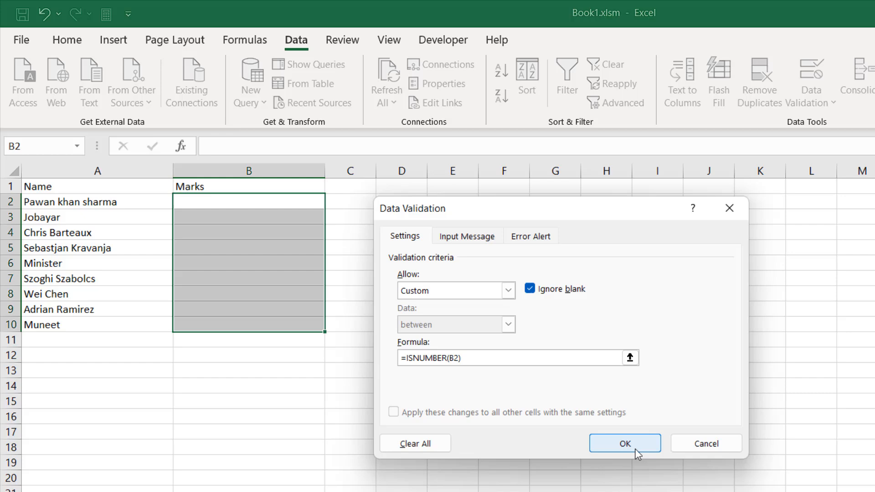
pyautogui.click(624, 443)
pyautogui.write('3434')
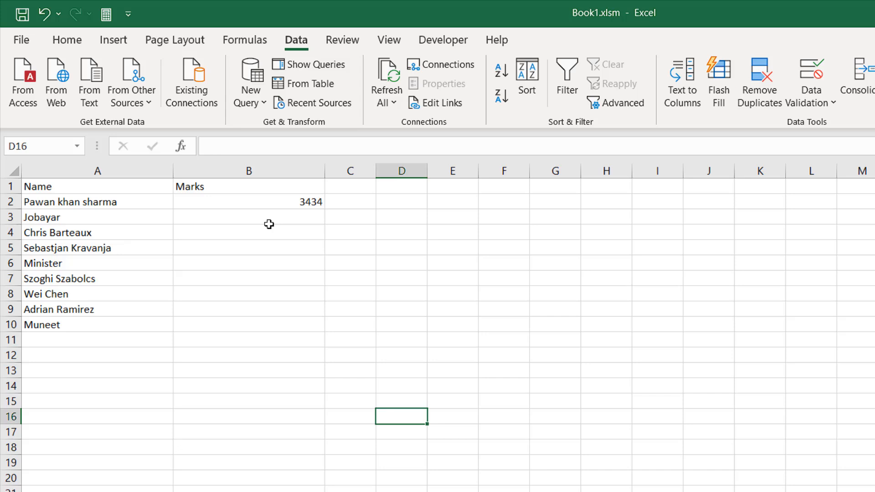
# Try text 'as' in B3, retry after the validation error, and enter 34 instead.
pyautogui.write('as')
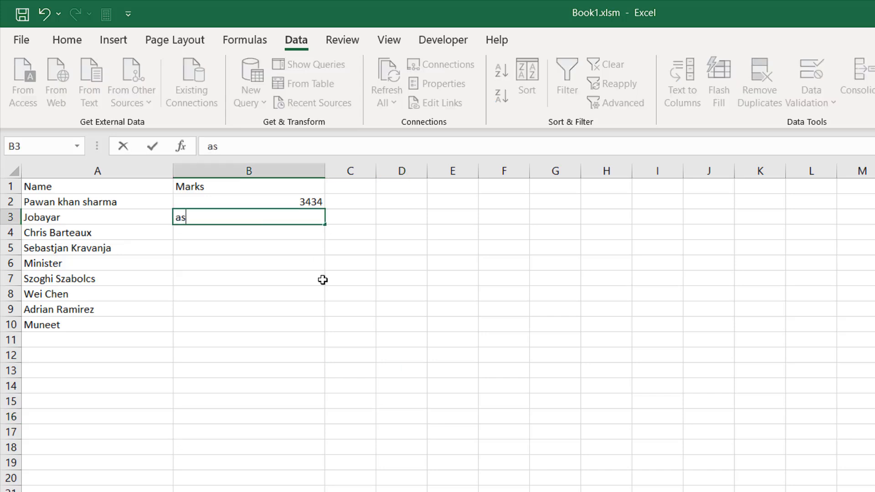
pyautogui.press('enter')
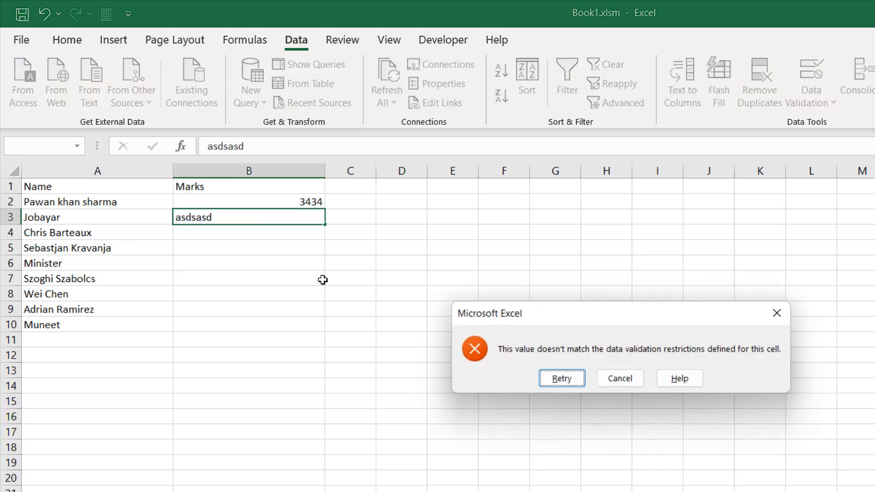
pyautogui.click(619, 379)
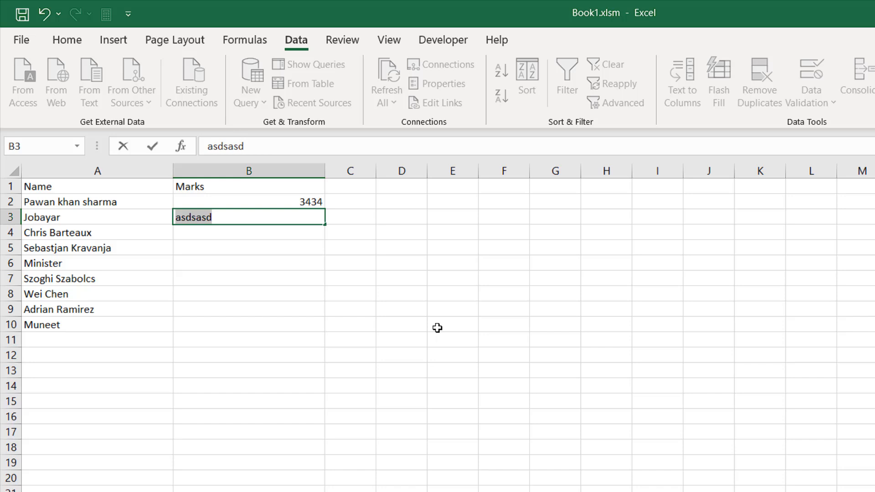
pyautogui.write('34')
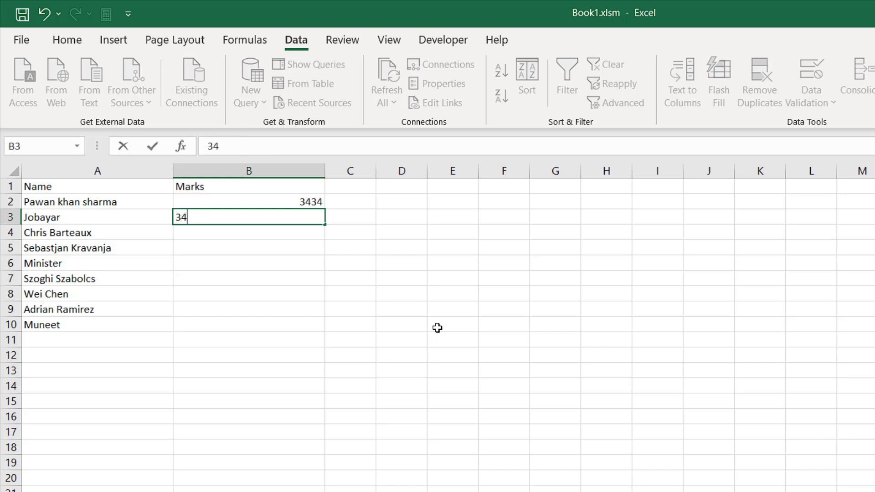
pyautogui.click(452, 324)
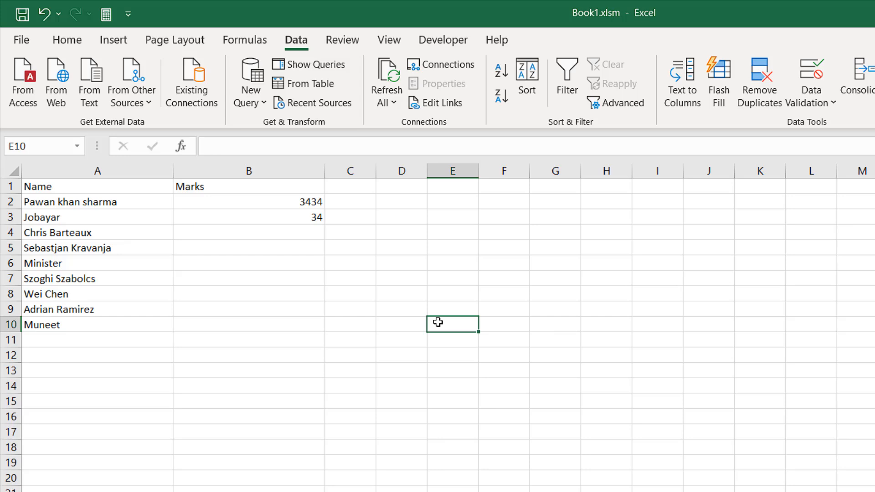
pyautogui.moveTo(457, 328)
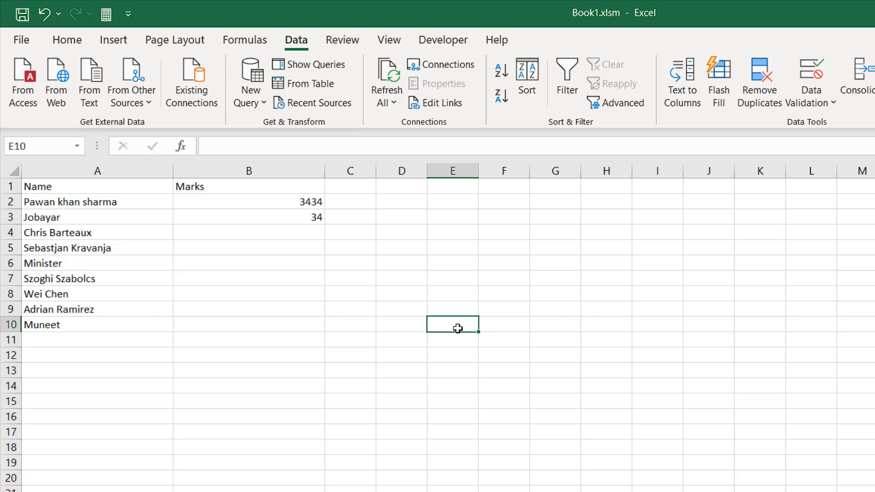